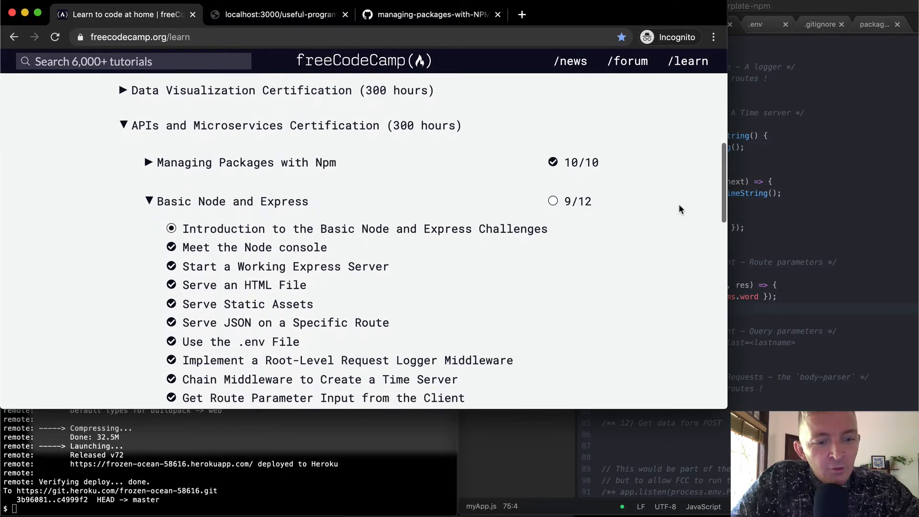
# Open the 'Get Query Parameter Input from the Client' challenge from the Basic Node and Express list
pyautogui.scroll(-3)
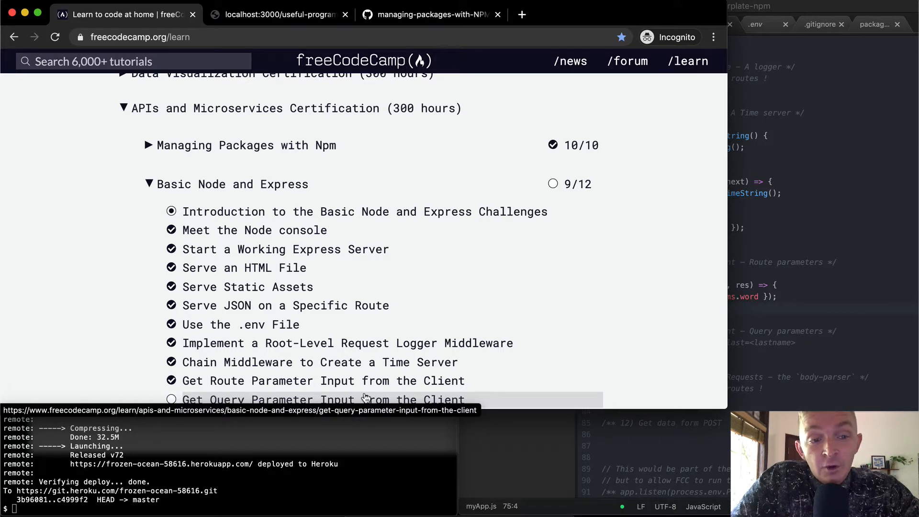
pyautogui.moveTo(229, 380)
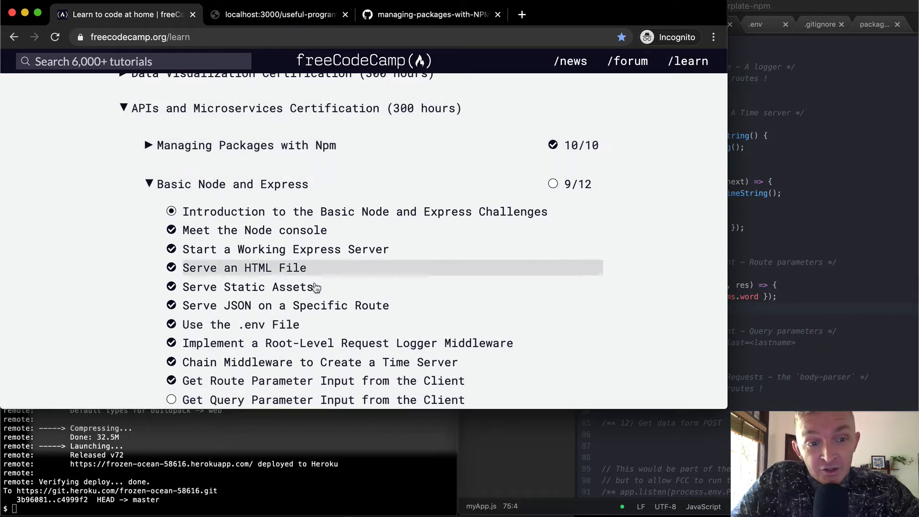
pyautogui.click(323, 401)
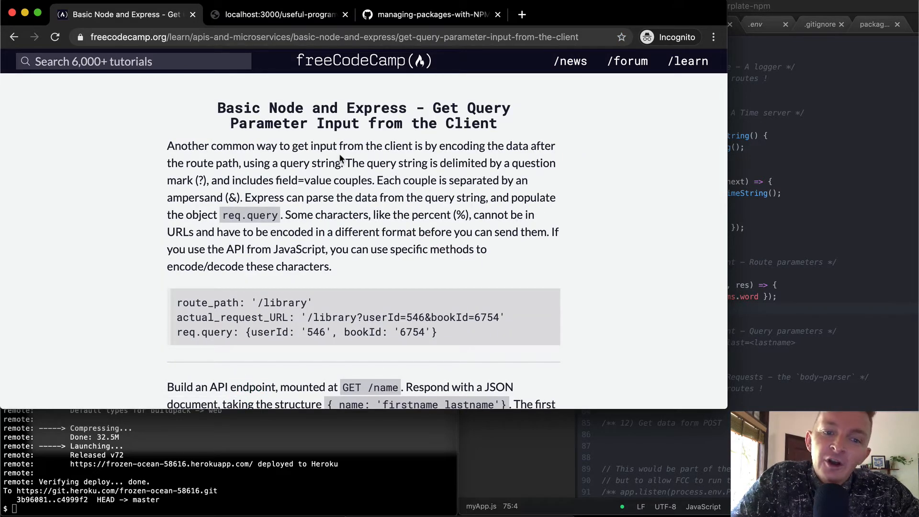
pyautogui.moveTo(484, 149)
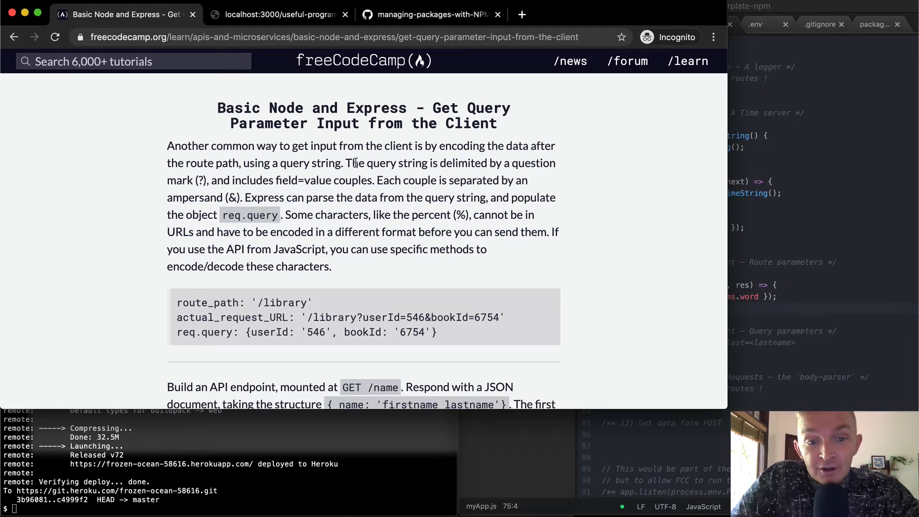
pyautogui.click(376, 36)
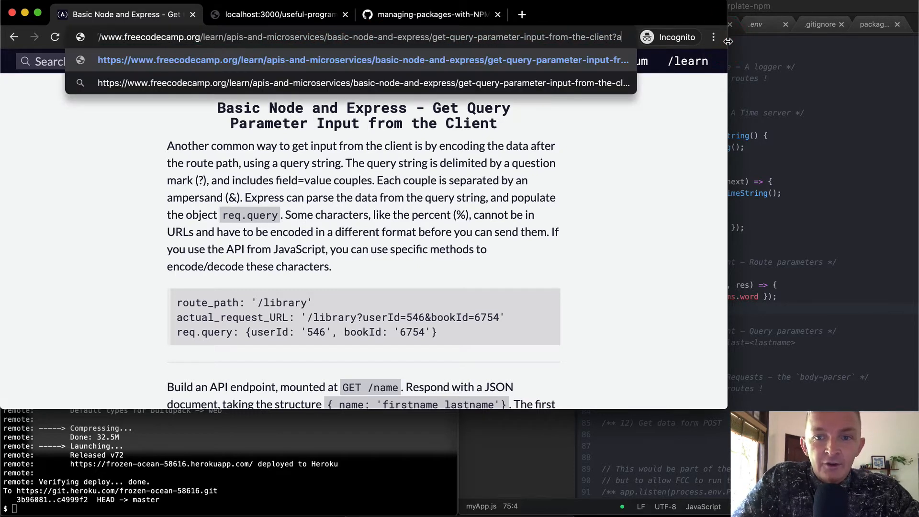
pyautogui.write('https:/')
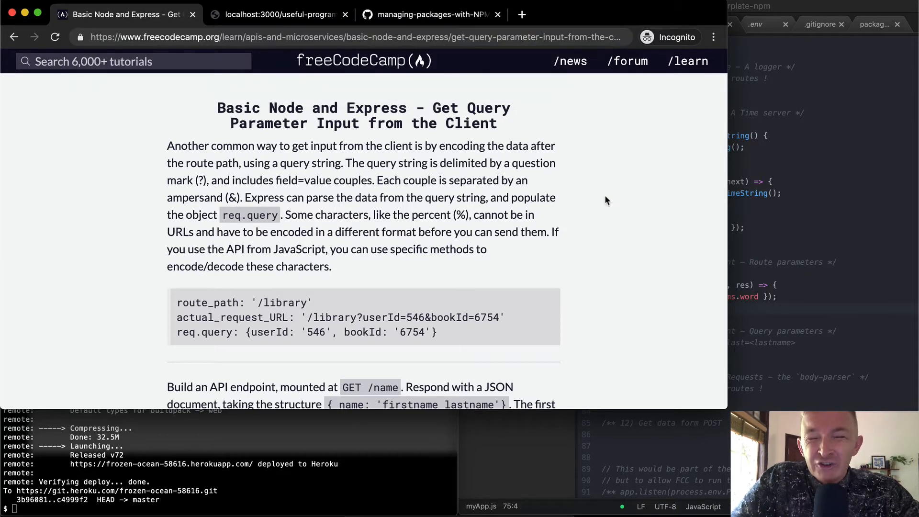
pyautogui.moveTo(351, 160)
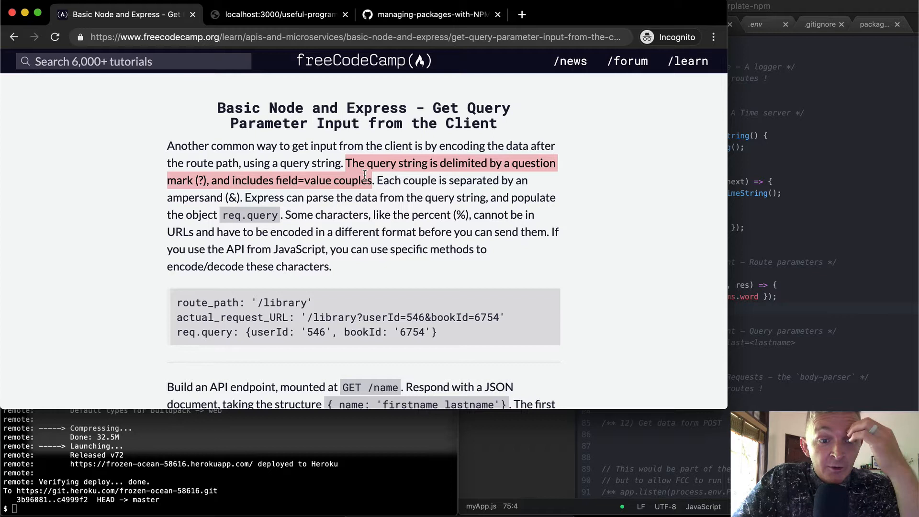
pyautogui.click(232, 197)
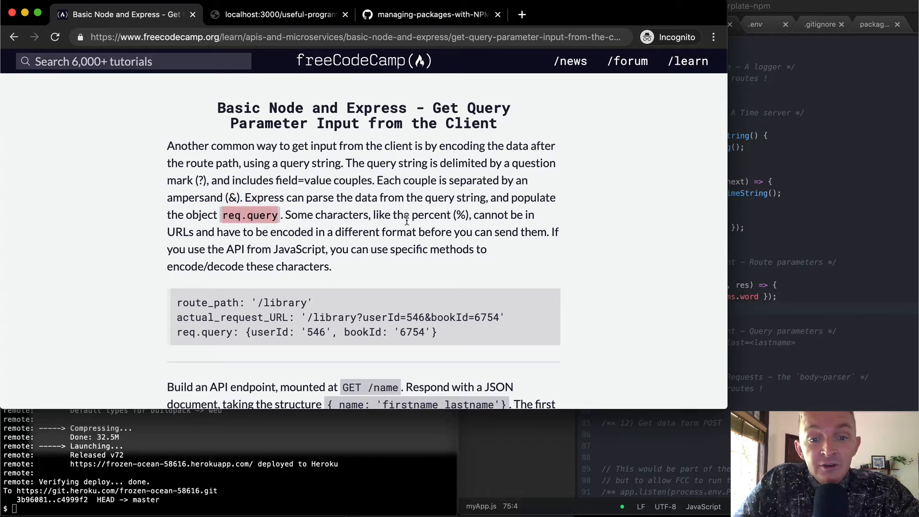
pyautogui.click(207, 249)
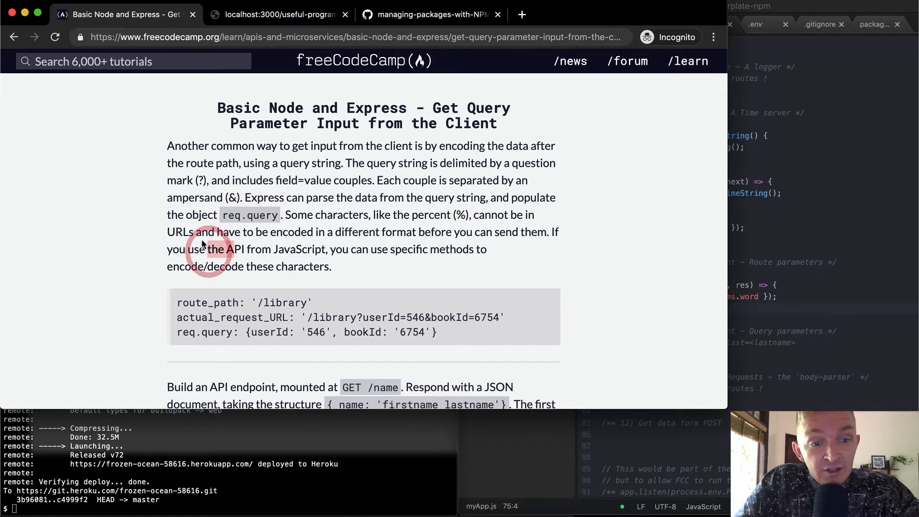
pyautogui.doubleClick(218, 249)
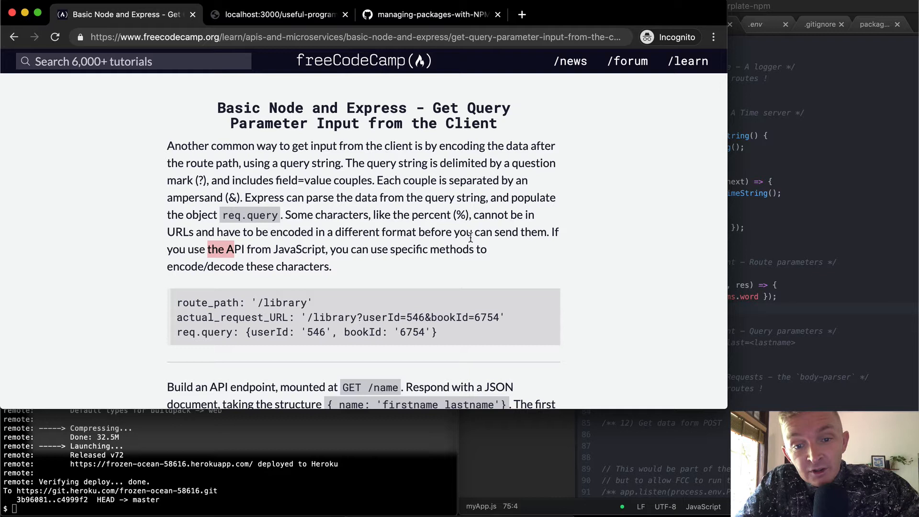
pyautogui.click(234, 249)
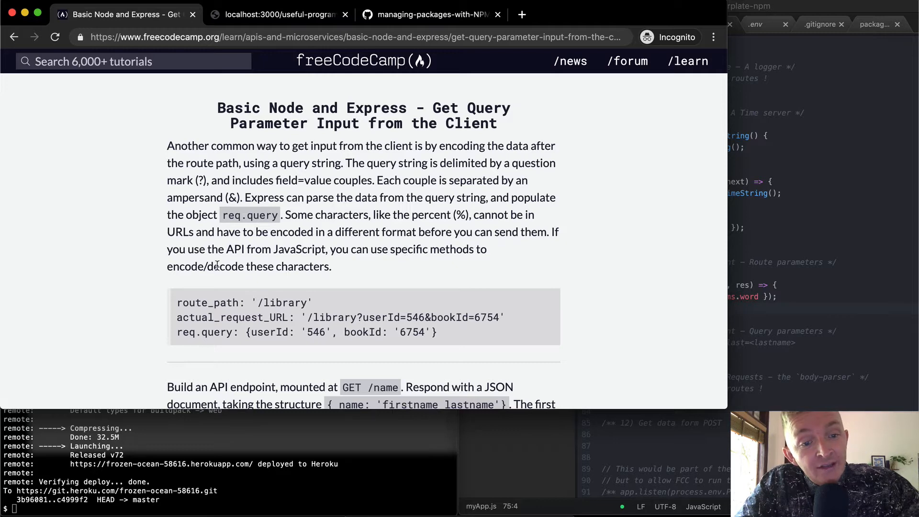
pyautogui.scroll(-3)
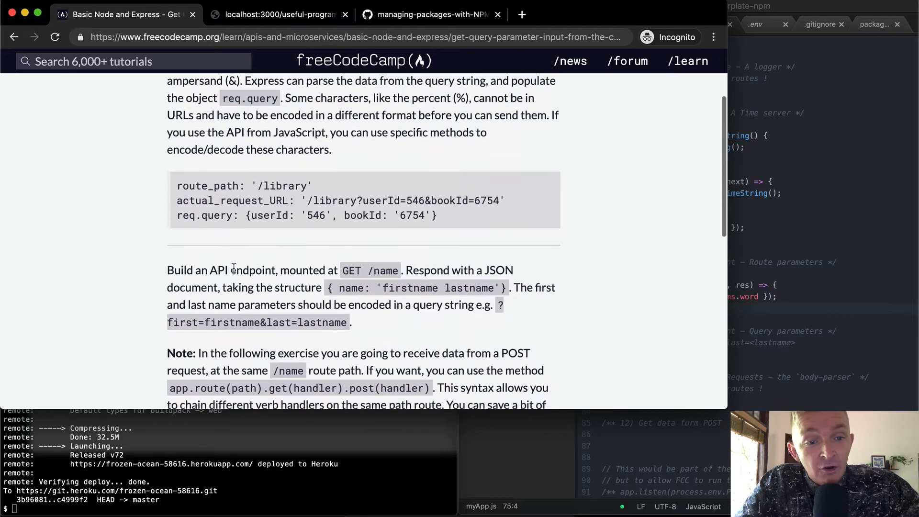
pyautogui.doubleClick(243, 186)
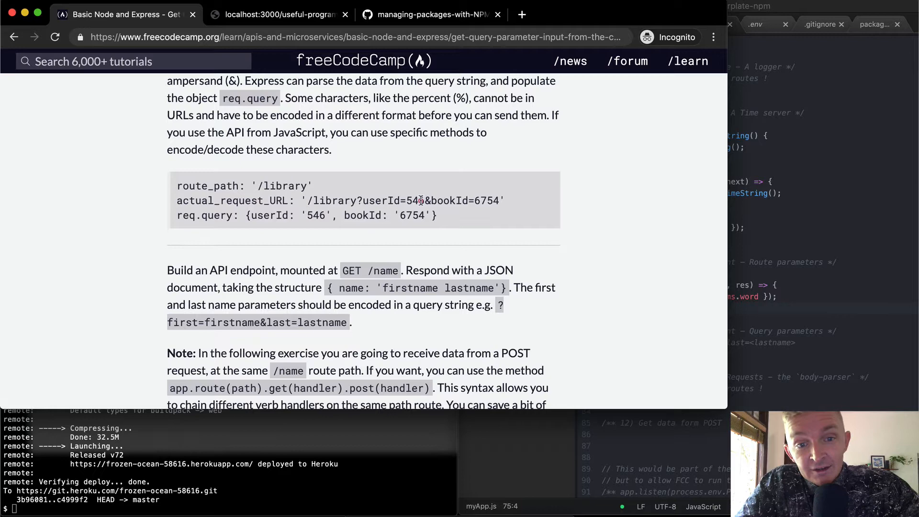
pyautogui.doubleClick(442, 200)
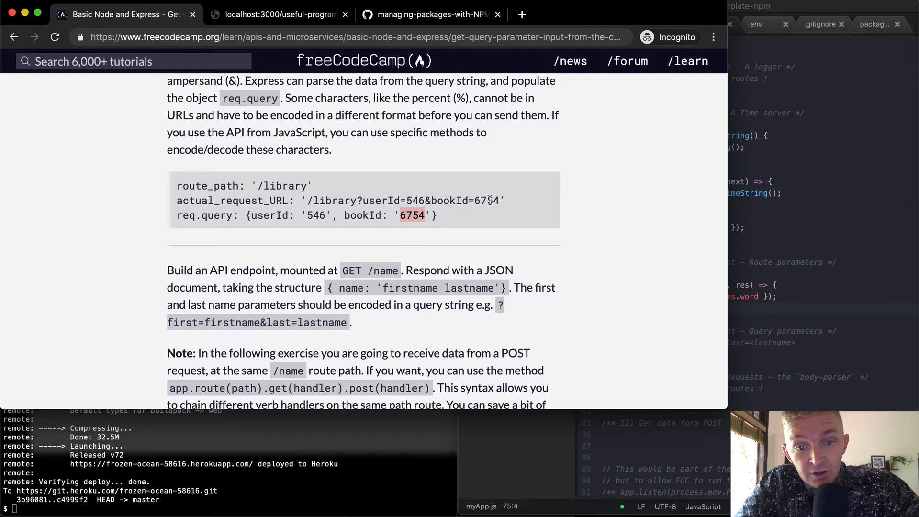
pyautogui.scroll(-3)
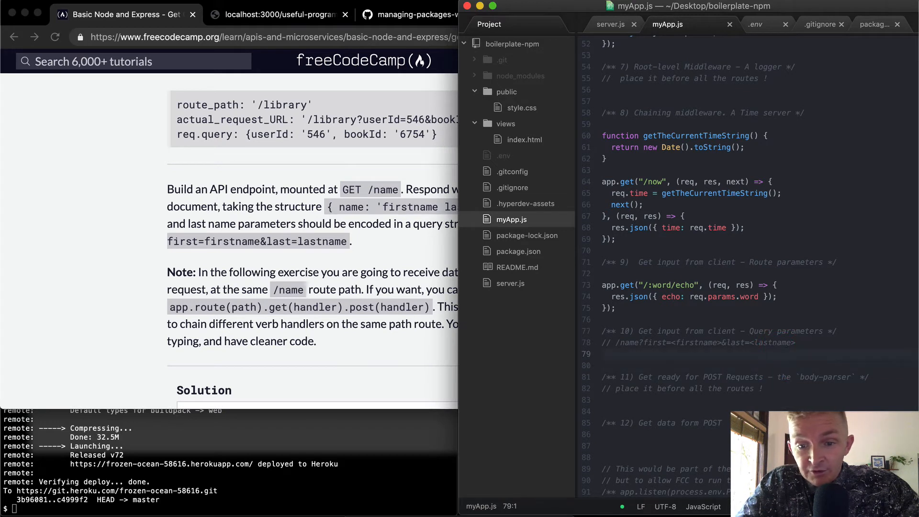
# Start an app.get("/name") route in myApp.js under the query parameters comment
pyautogui.write('ge')
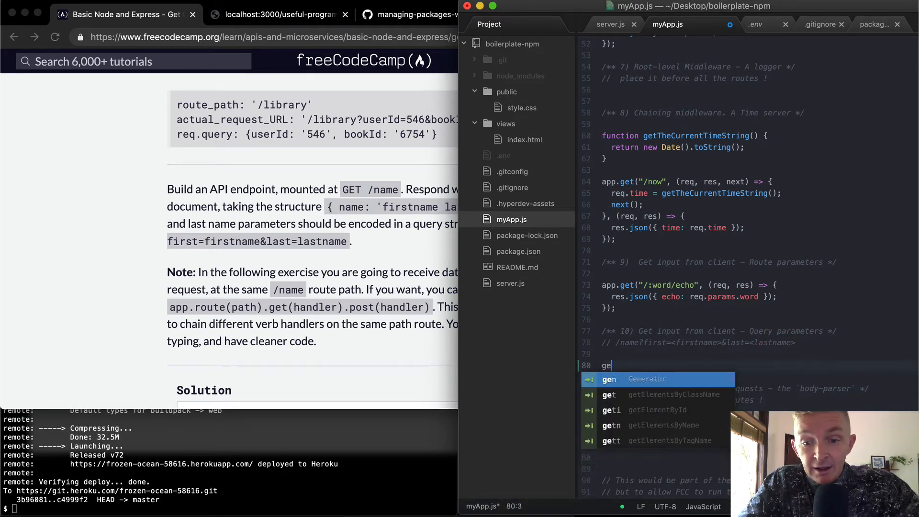
pyautogui.write('app')
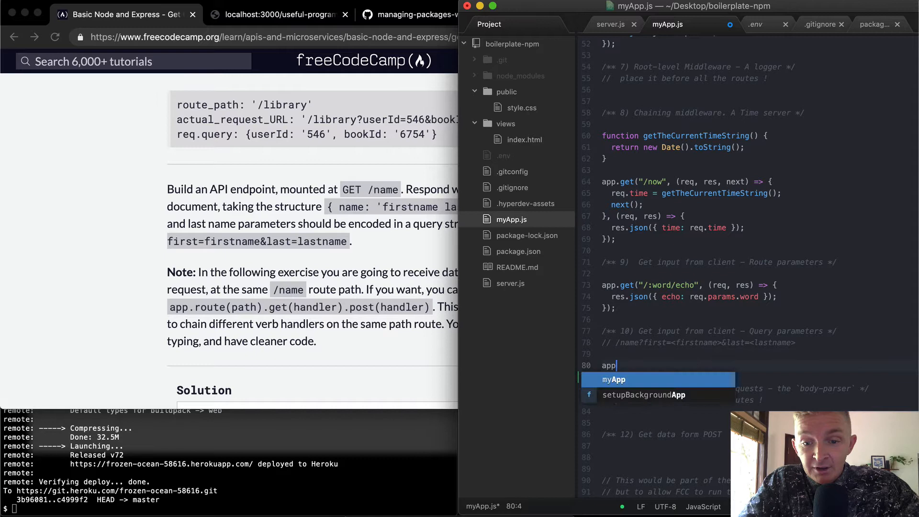
pyautogui.write('.get("")')
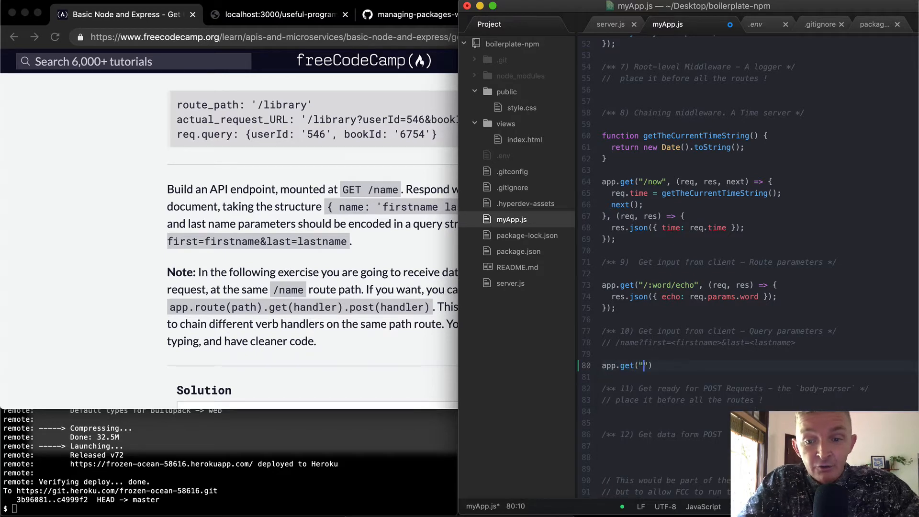
pyautogui.write('/name')
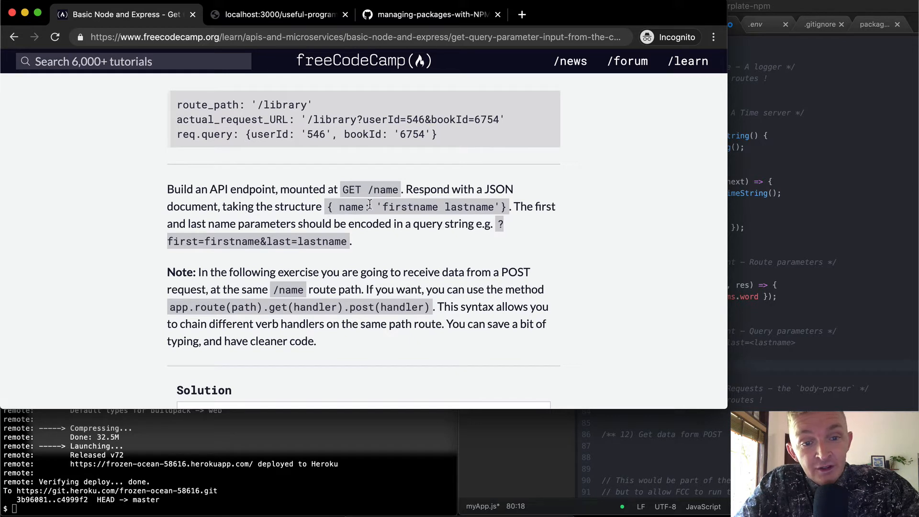
pyautogui.moveTo(542, 231)
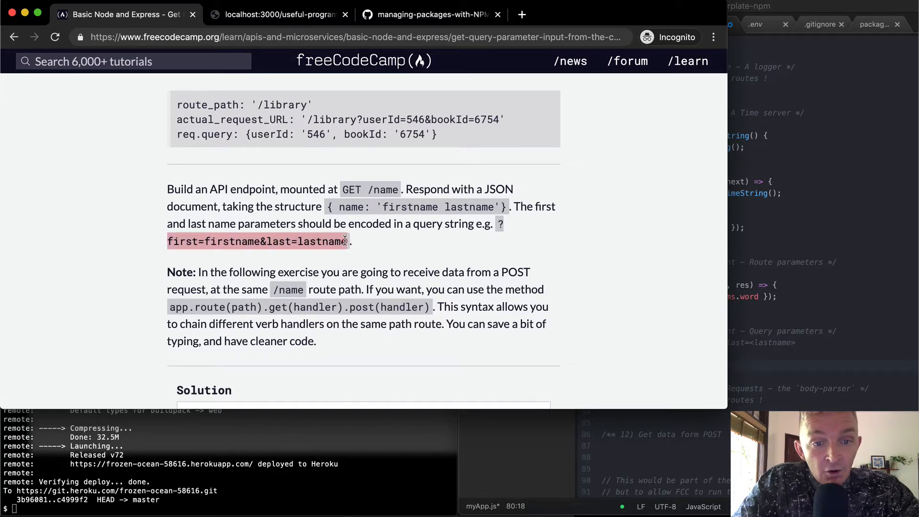
pyautogui.click(276, 14)
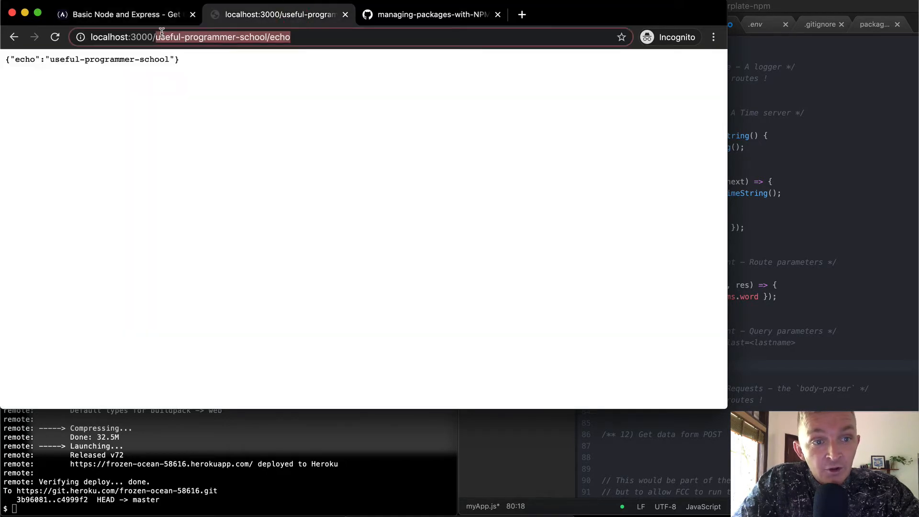
pyautogui.moveTo(127, 14)
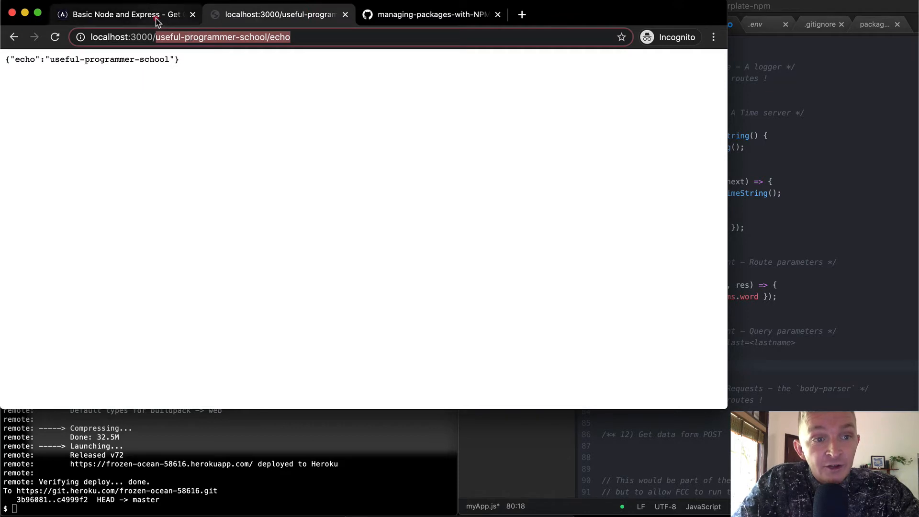
pyautogui.click(123, 14)
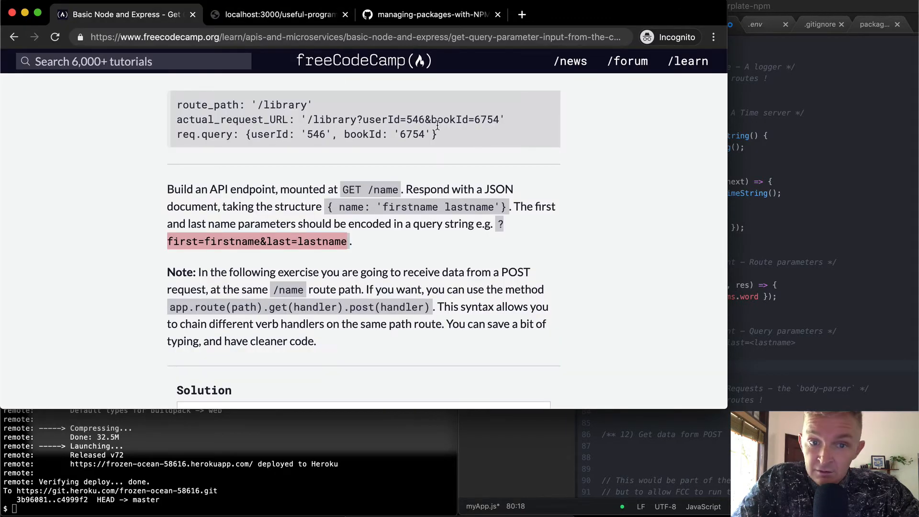
pyautogui.click(279, 15)
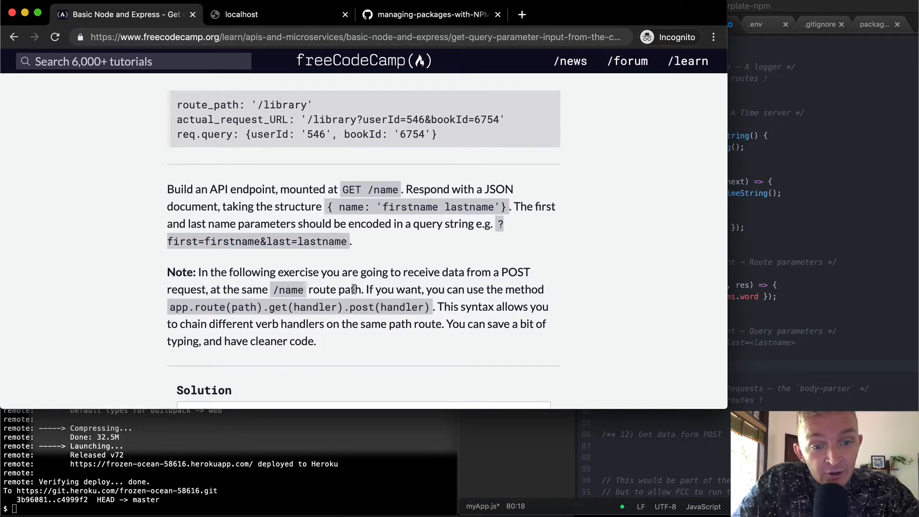
pyautogui.moveTo(203, 290)
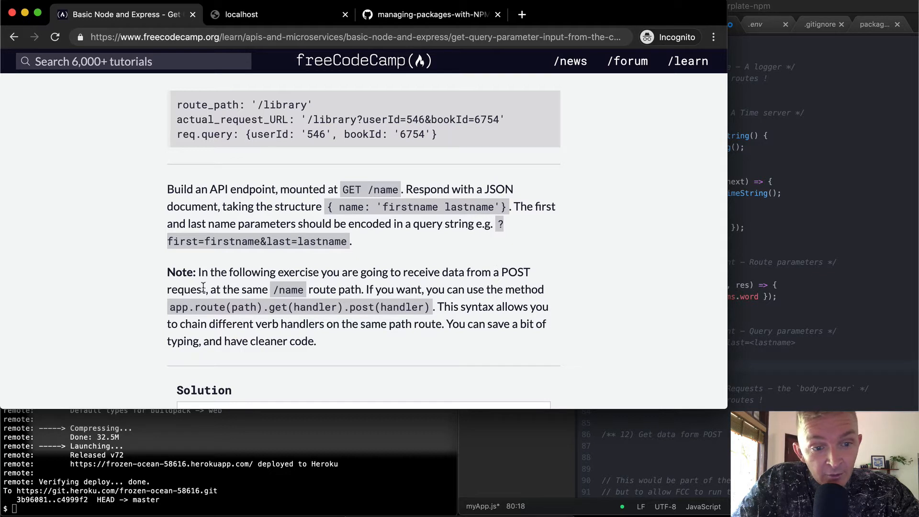
pyautogui.moveTo(329, 291)
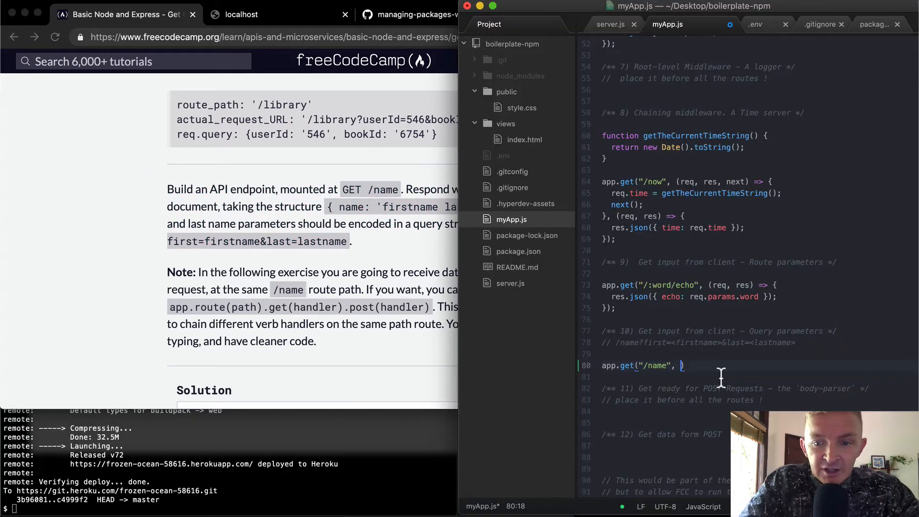
# Give the /name route a function(req, res) handler that logs req.query to the console
pyautogui.write('fucnti')
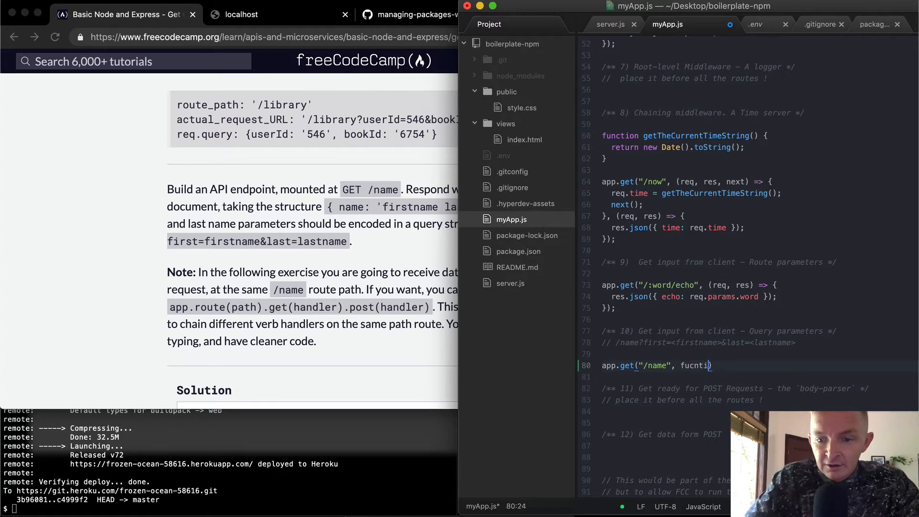
pyautogui.write('function()')
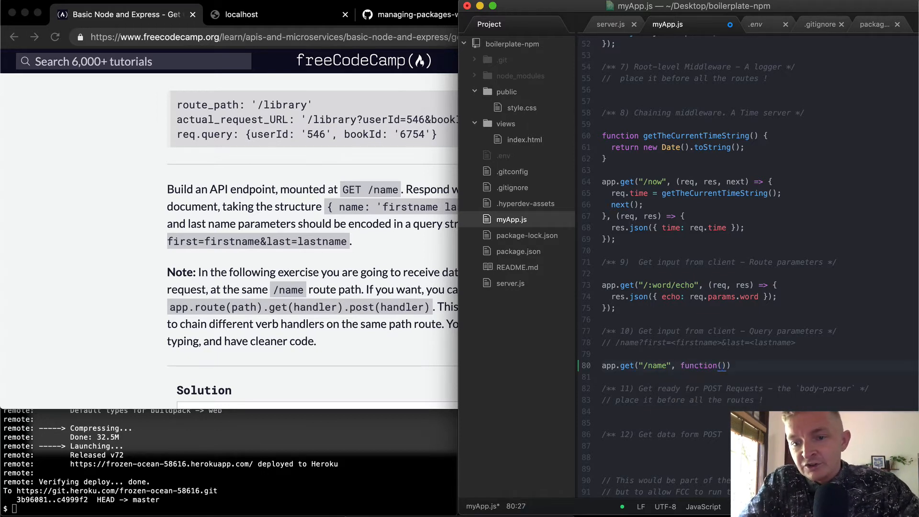
pyautogui.write('req, r')
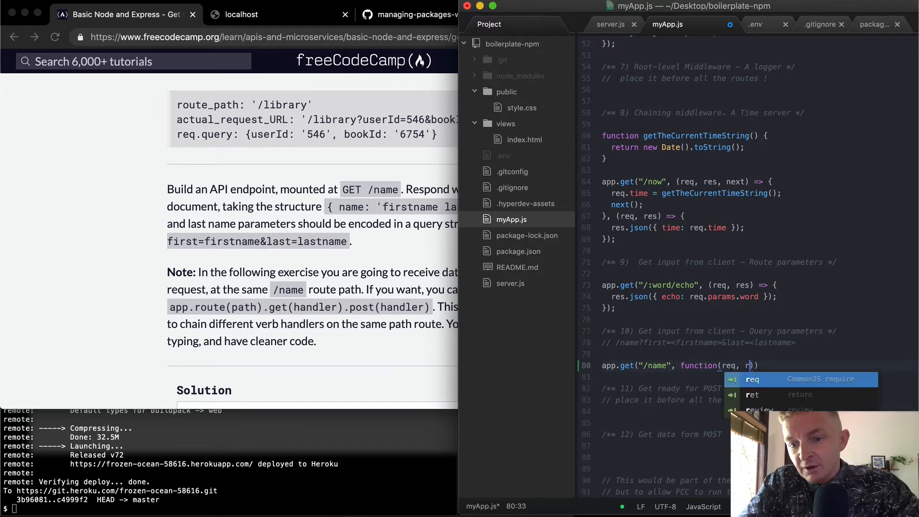
pyautogui.write('res) {')
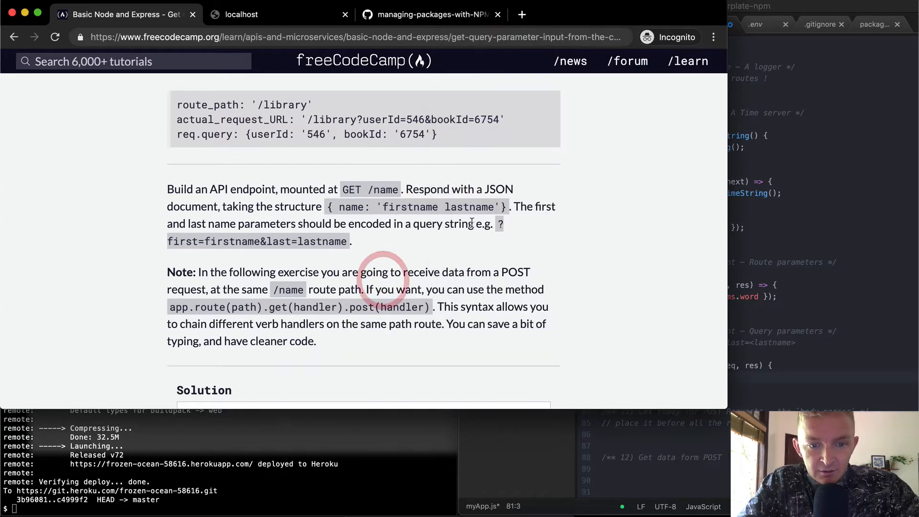
pyautogui.scroll(3)
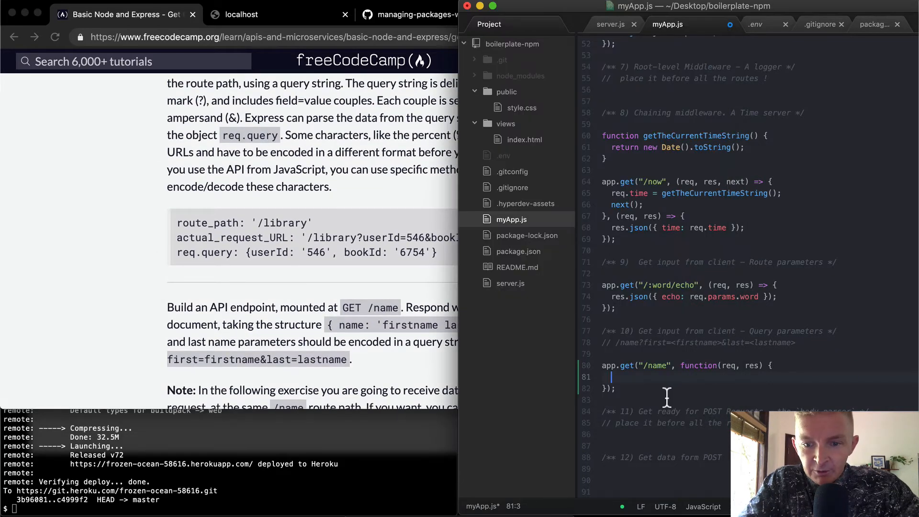
pyautogui.write('console.log(req.query);')
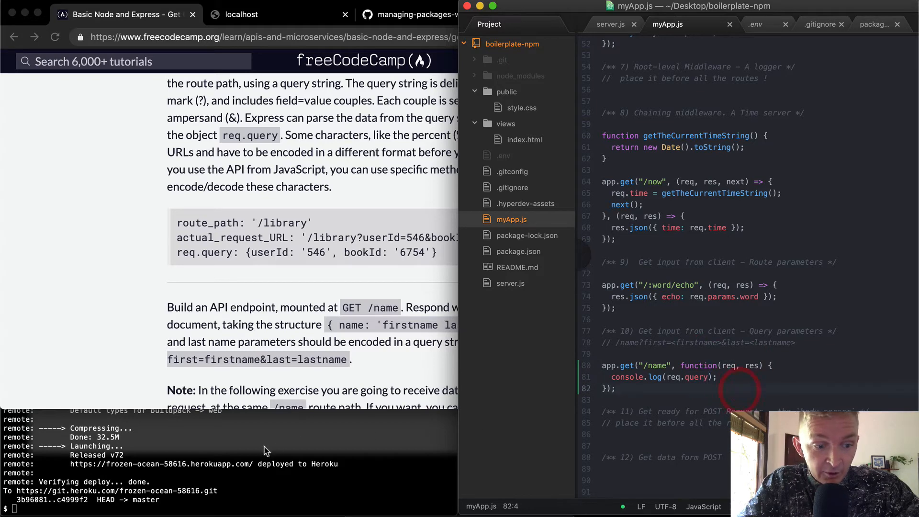
# Restart the server with npm start and resend localhost:3000/name?first=firstname&last=lastname
pyautogui.write('npm start')
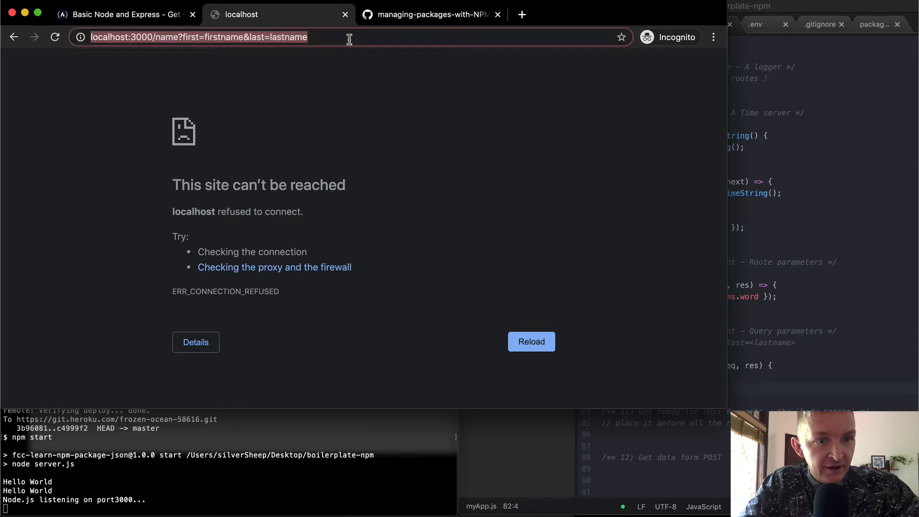
pyautogui.click(532, 342)
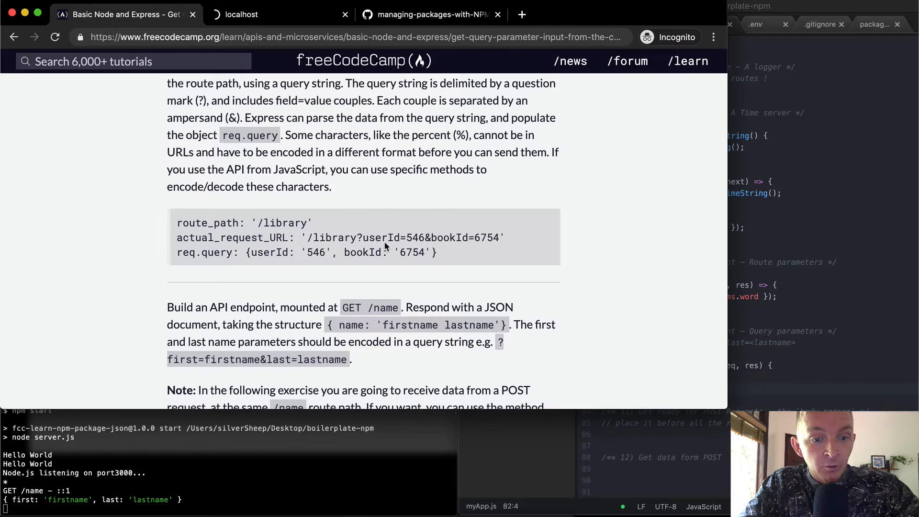
# Add res.json({ name: req.query.first + " " + req.query. }) inside the /name handler
pyautogui.scroll(-3)
pyautogui.write('res.json({')
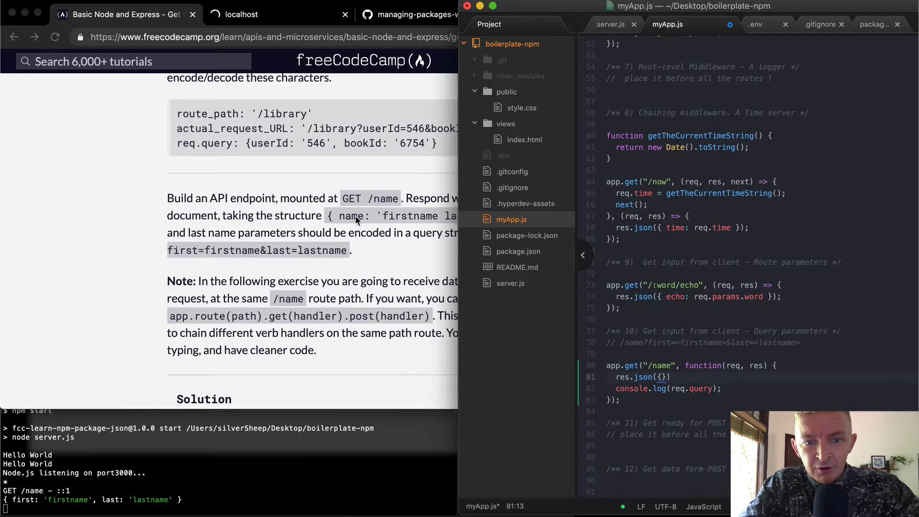
pyautogui.write('name:')
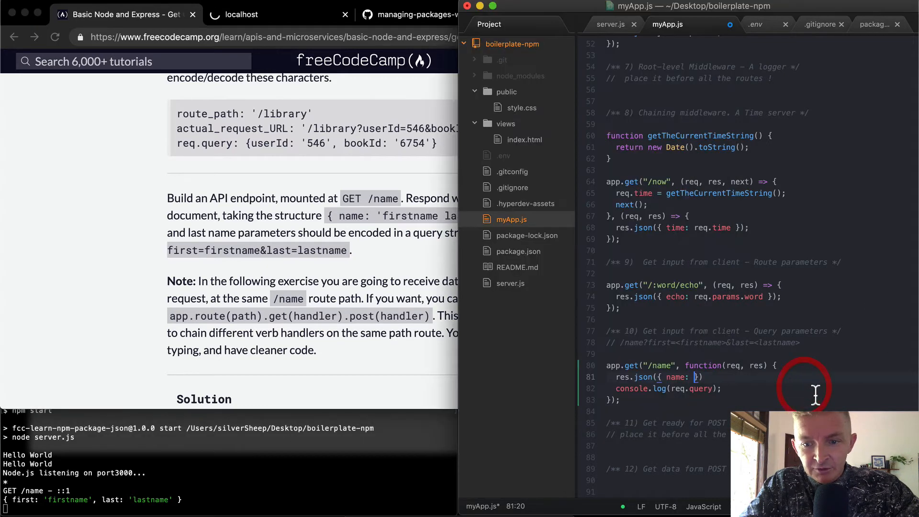
pyautogui.write('req')
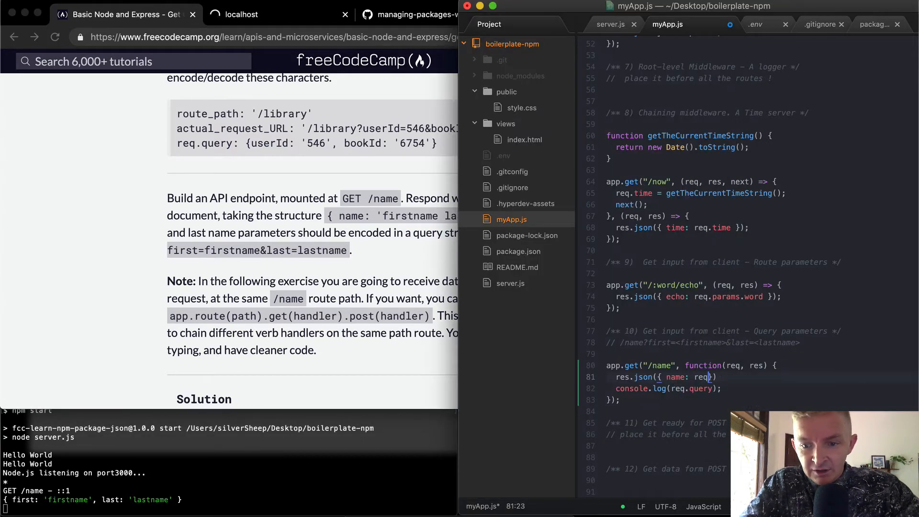
pyautogui.write('.query.')
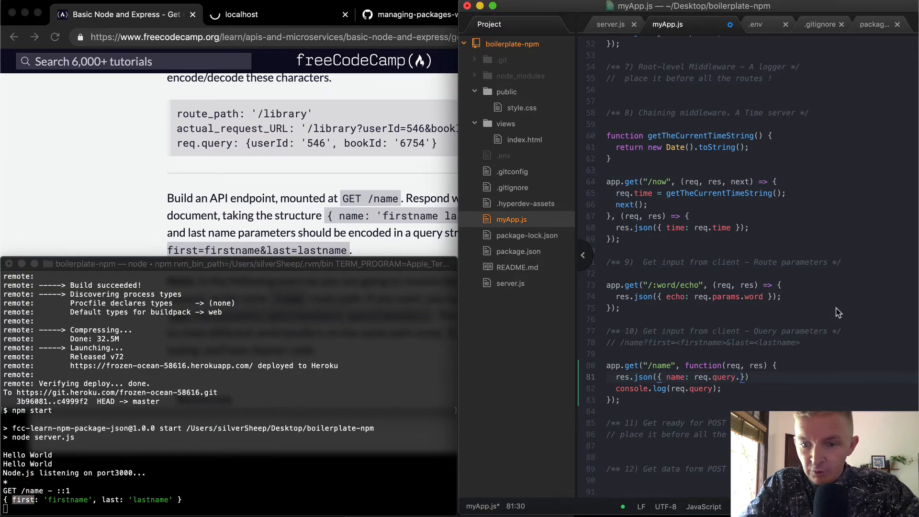
pyautogui.write('first + "')
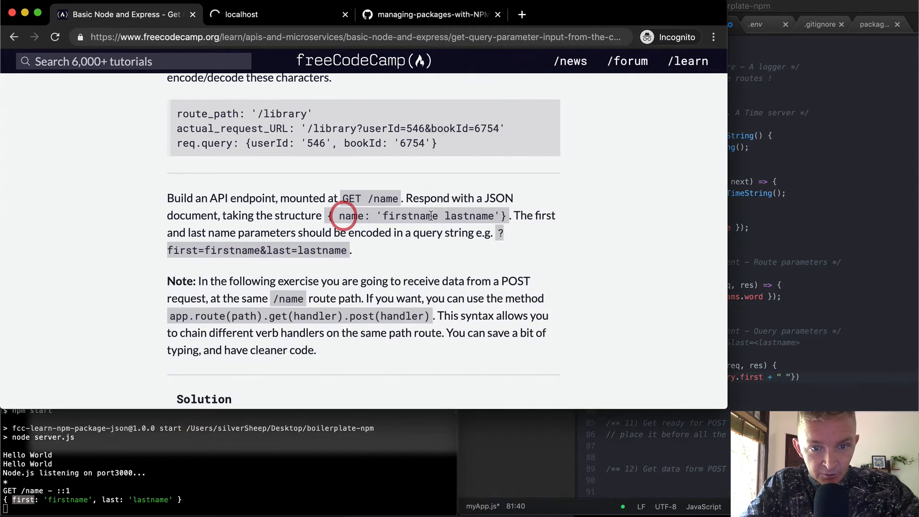
pyautogui.doubleClick(469, 216)
pyautogui.write(' + ')
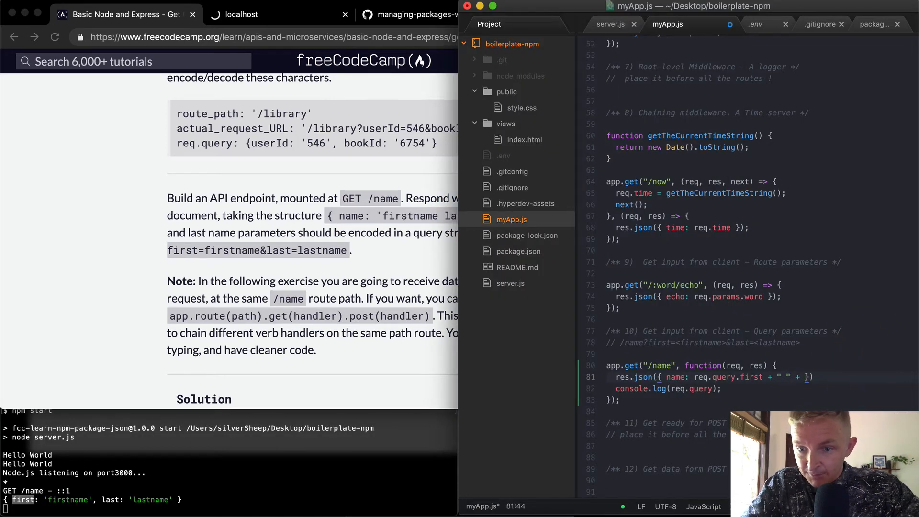
pyautogui.write('req.query.')
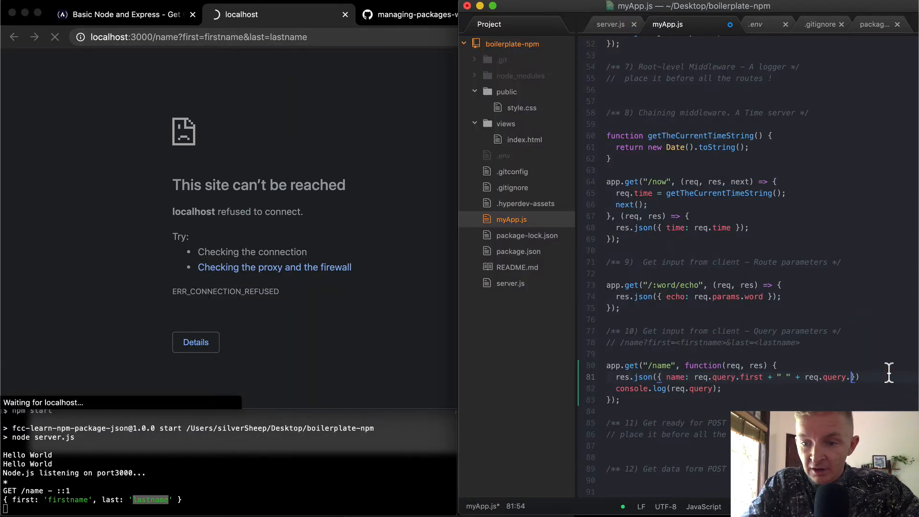
# Finish req.query.last and request /name?first=useful&last=programmer, returning {"name":"useful programmer"}
pyautogui.write('last')
pyautogui.write('npm start')
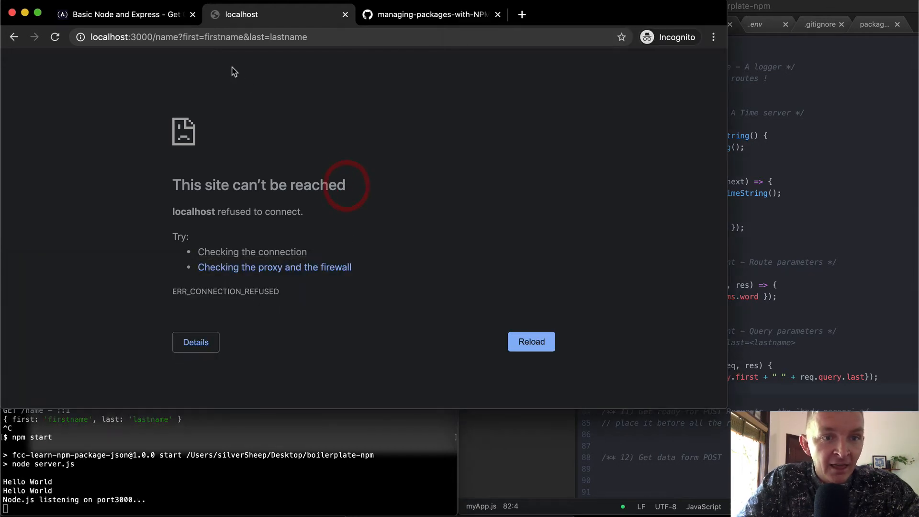
pyautogui.doubleClick(225, 37)
pyautogui.write('useful')
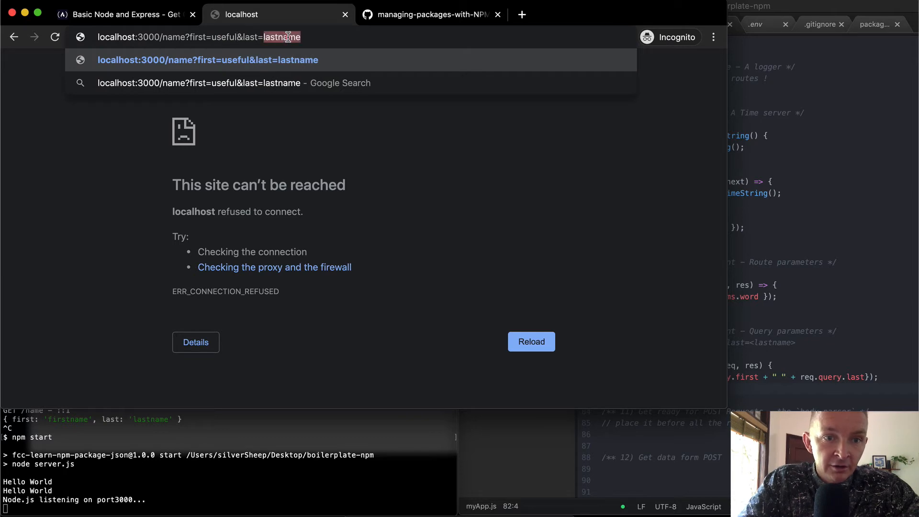
pyautogui.write('programmer')
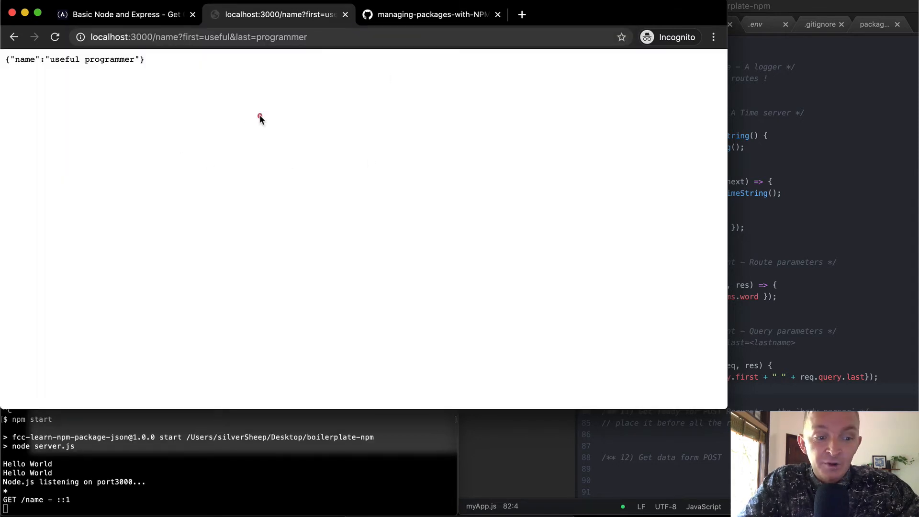
pyautogui.doubleClick(25, 59)
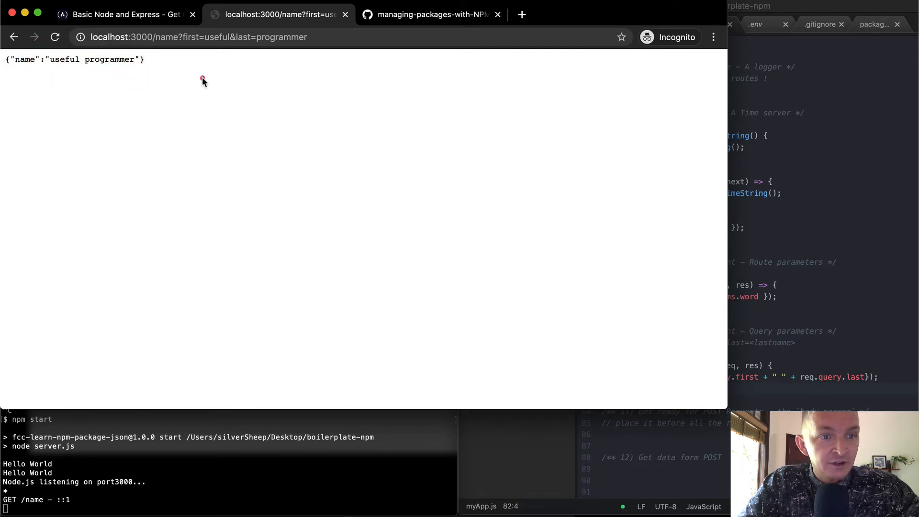
pyautogui.moveTo(699, 301)
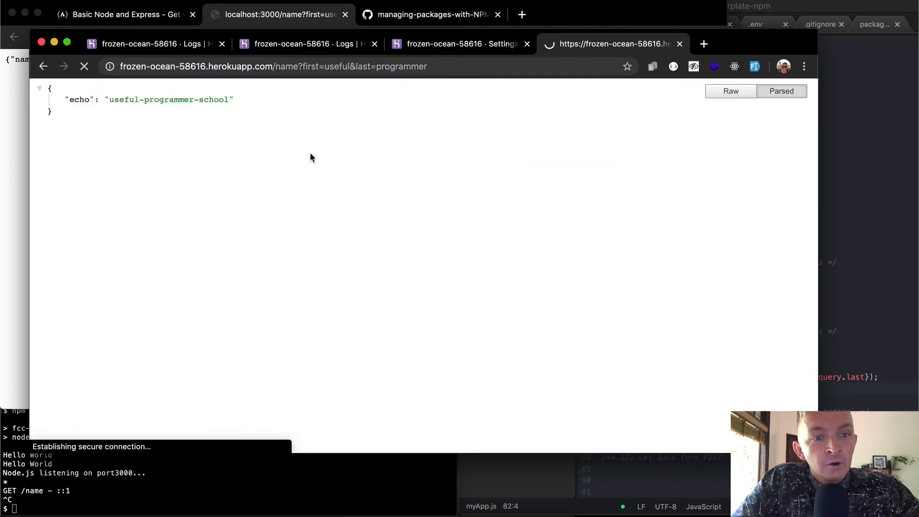
# Reload the deployed Heroku app's /name?first=useful&last=programmer URL, which returns Not Found
pyautogui.click(84, 66)
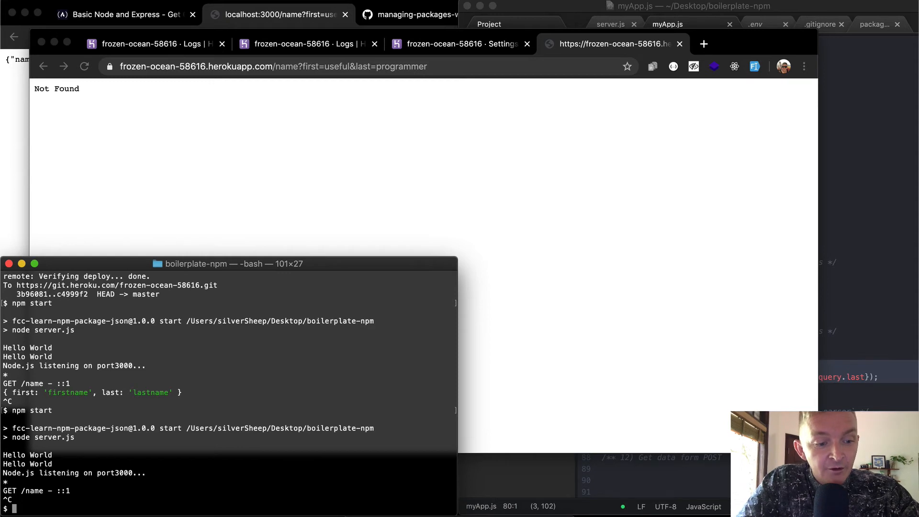
# Review the pending changes with git status and git diff
pyautogui.write('git status')
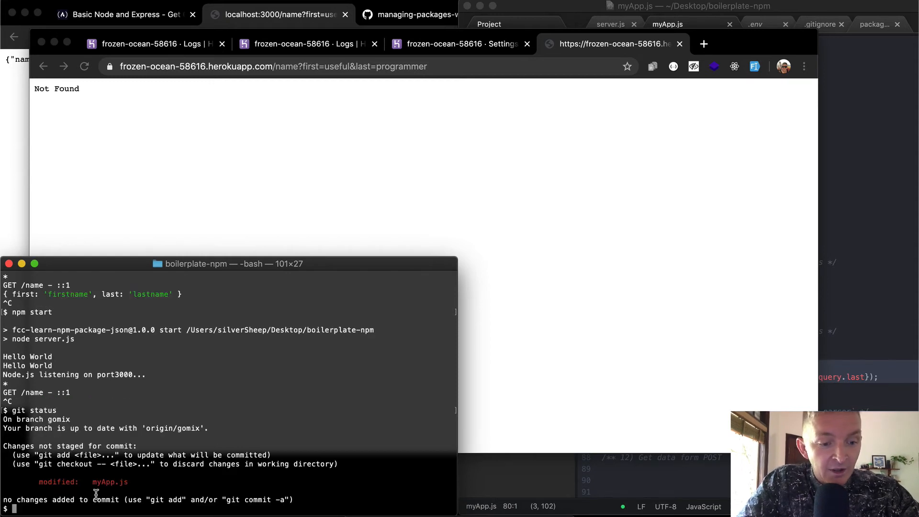
pyautogui.write('git diff')
pyautogui.write('git add .')
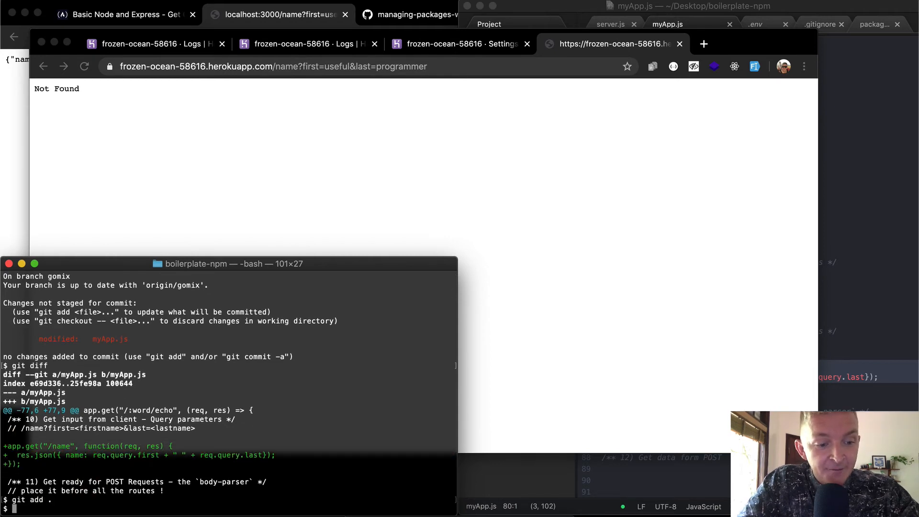
# Commit as "Add a name api endpoint which accepts query parameters" and push to heroku HEAD:master
pyautogui.write('git commit =')
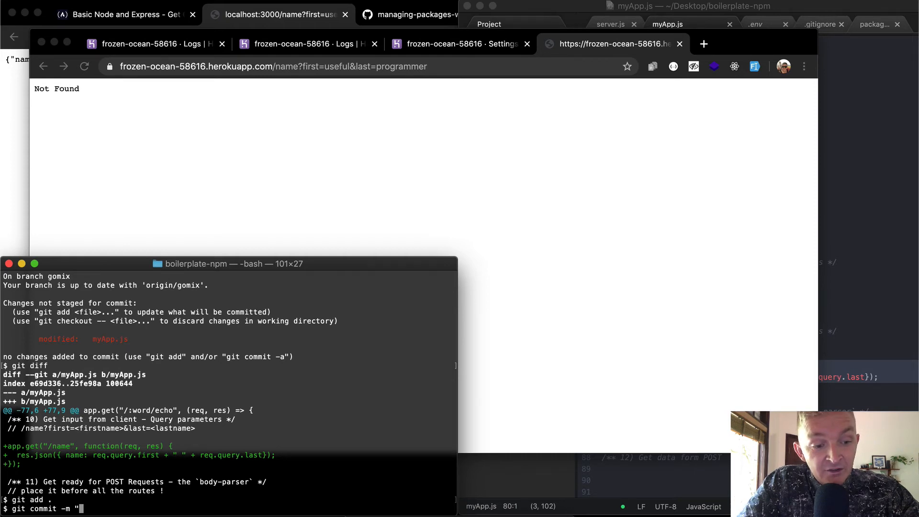
pyautogui.write('Add a name api endpoint which')
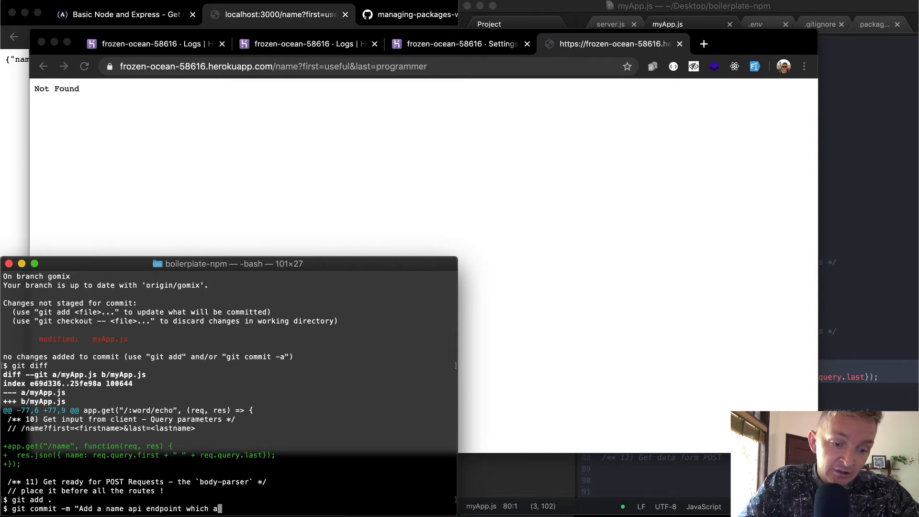
pyautogui.write('accepts query')
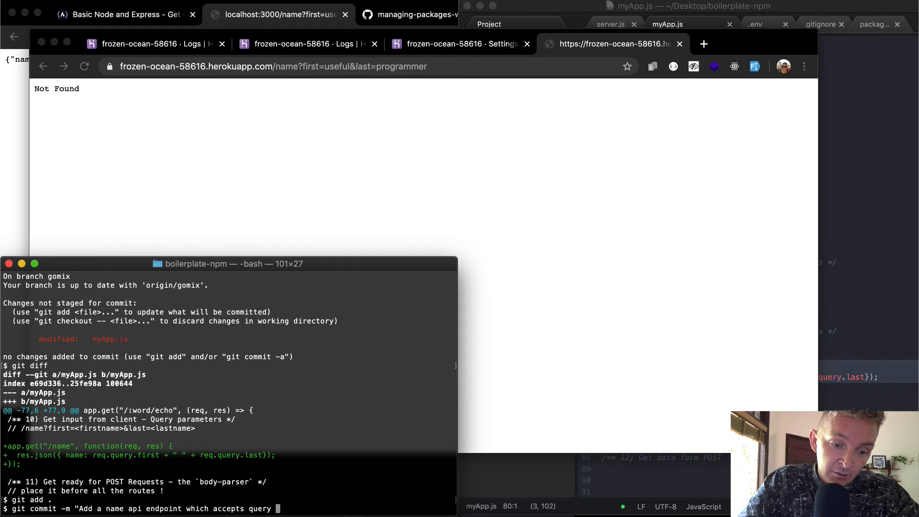
pyautogui.write('parameters"')
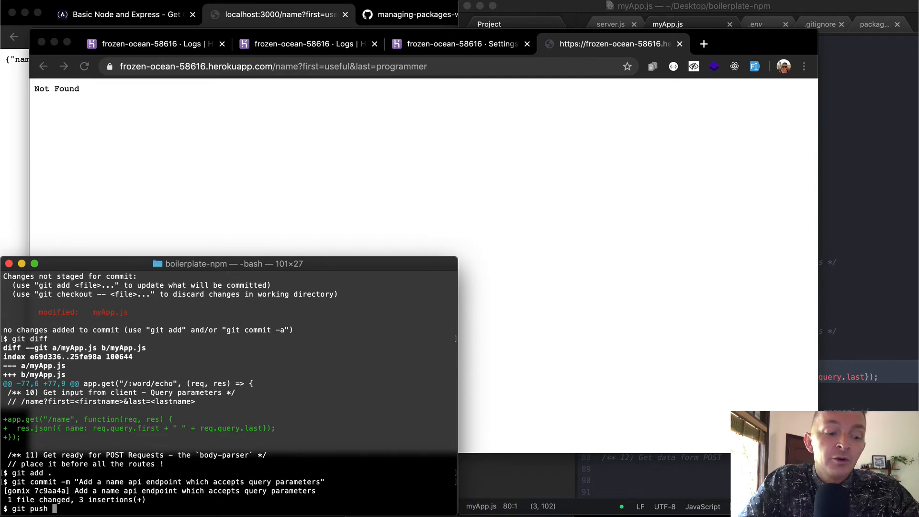
pyautogui.write('heroku HE')
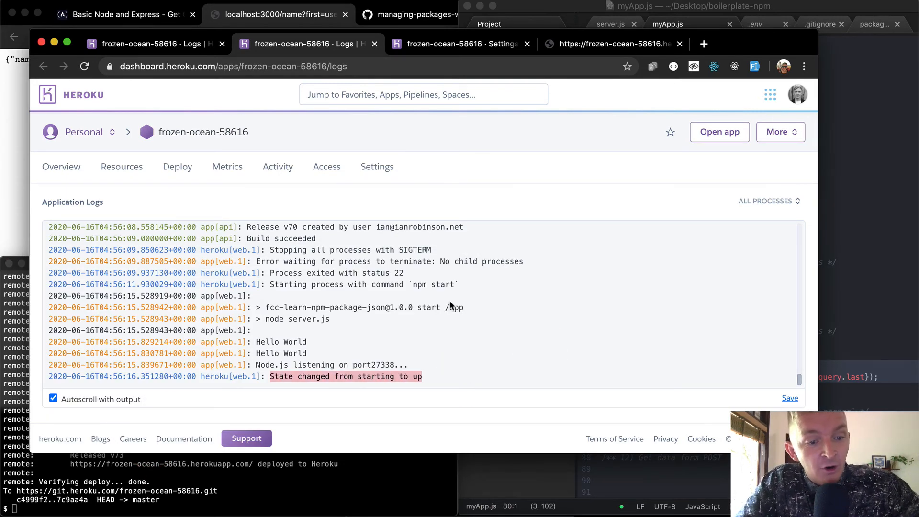
pyautogui.moveTo(431, 304)
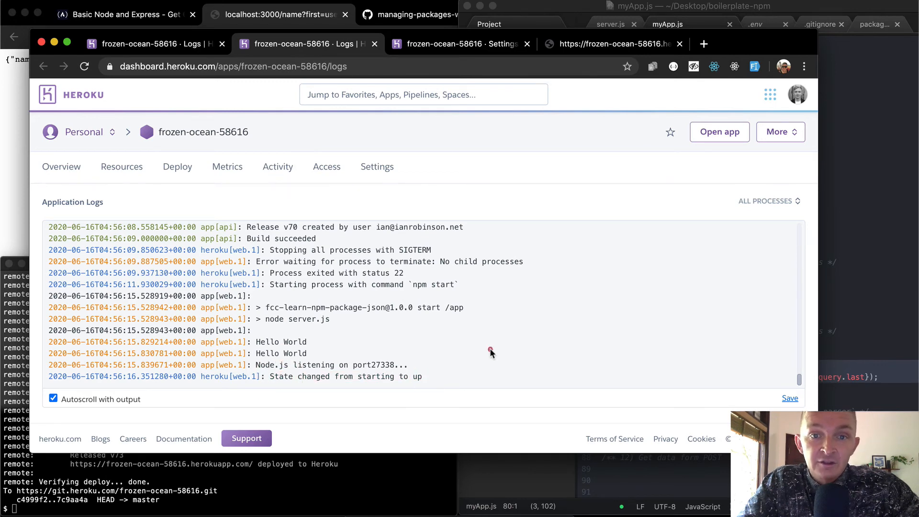
# Watch the Heroku app logs until the new release's state changes to up
pyautogui.click(459, 44)
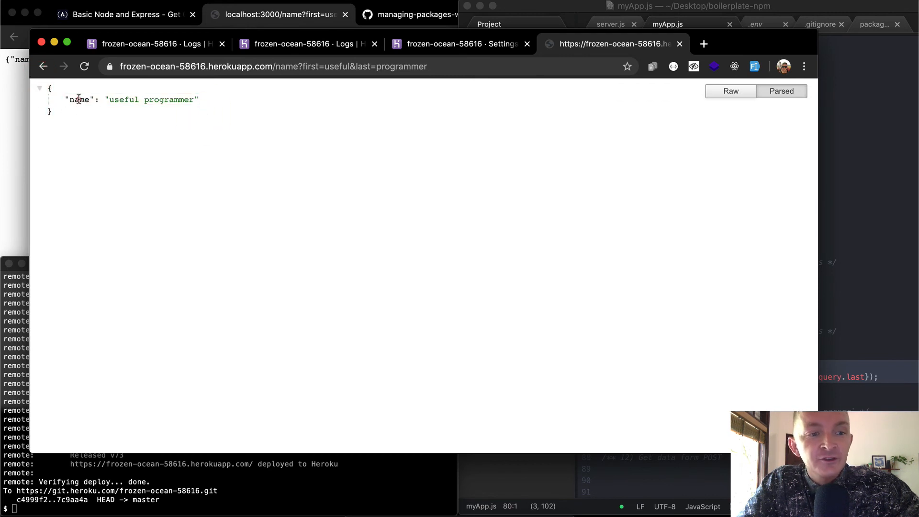
# Request the live /name with first=Useful&last=Programmer, returning {"name": "Useful Programmer"}, then return to freeCodeCamp
pyautogui.doubleClick(151, 99)
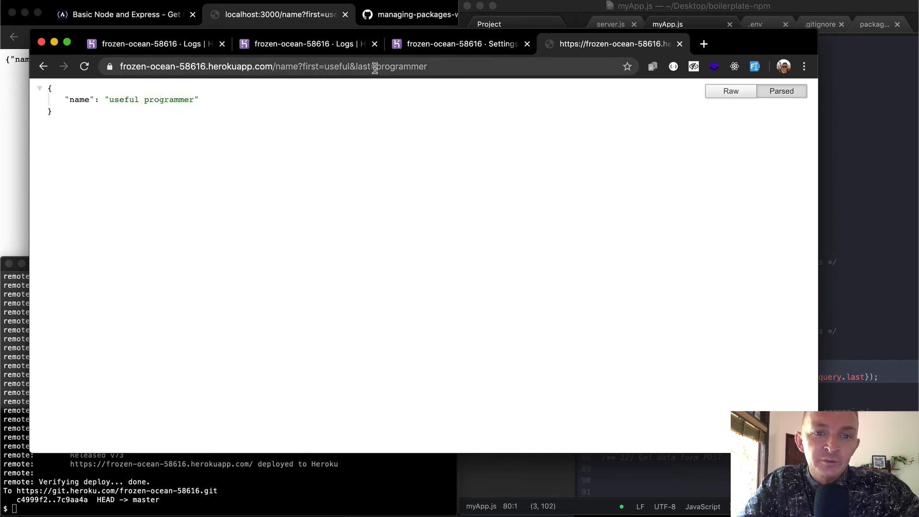
pyautogui.doubleClick(412, 66)
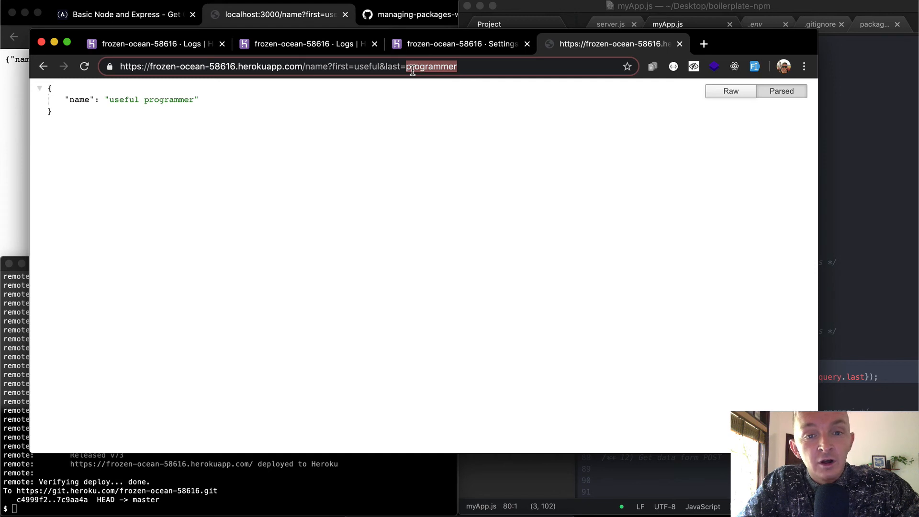
pyautogui.write('Programmer')
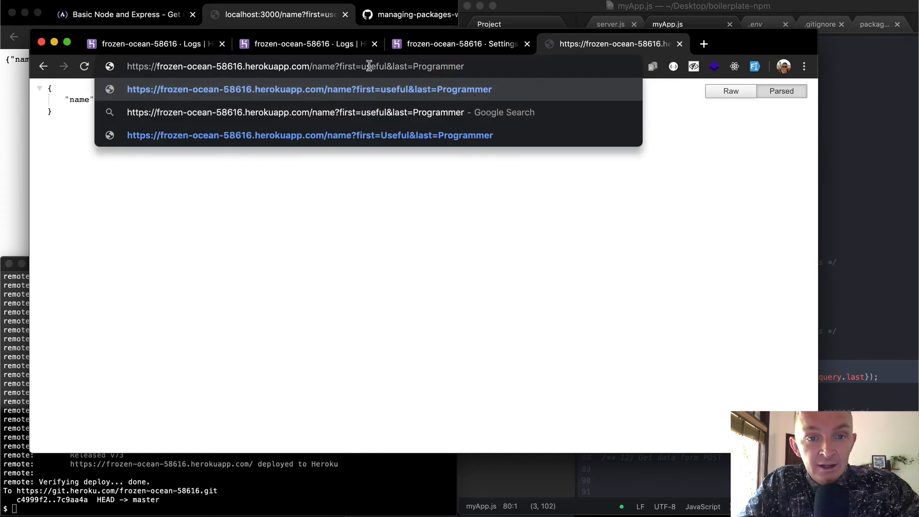
pyautogui.click(310, 135)
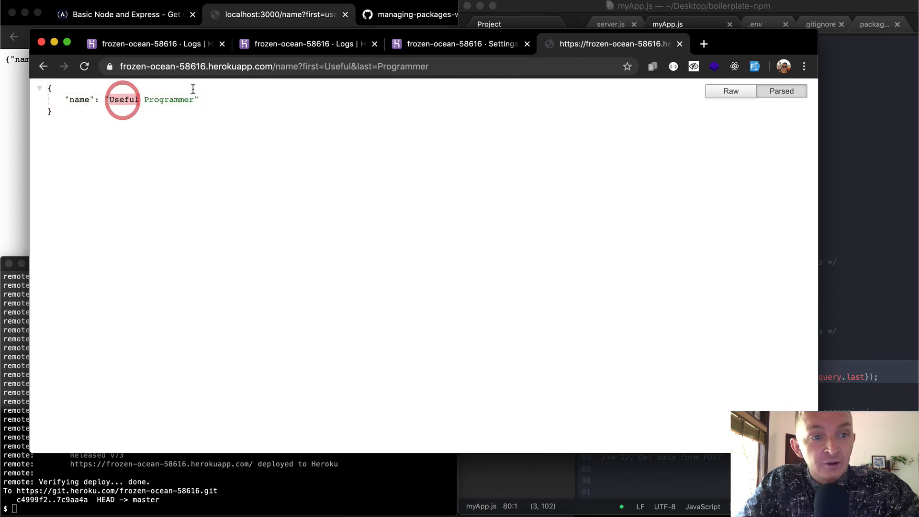
pyautogui.click(258, 66)
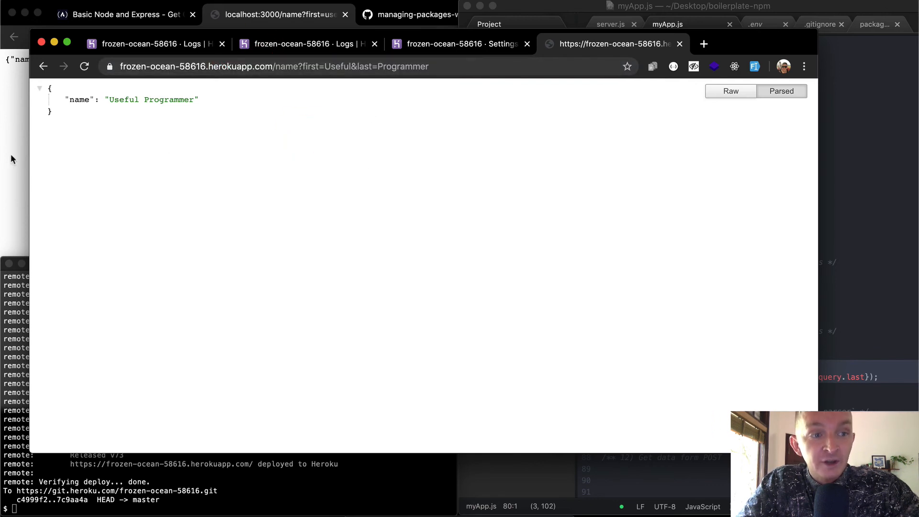
pyautogui.click(122, 14)
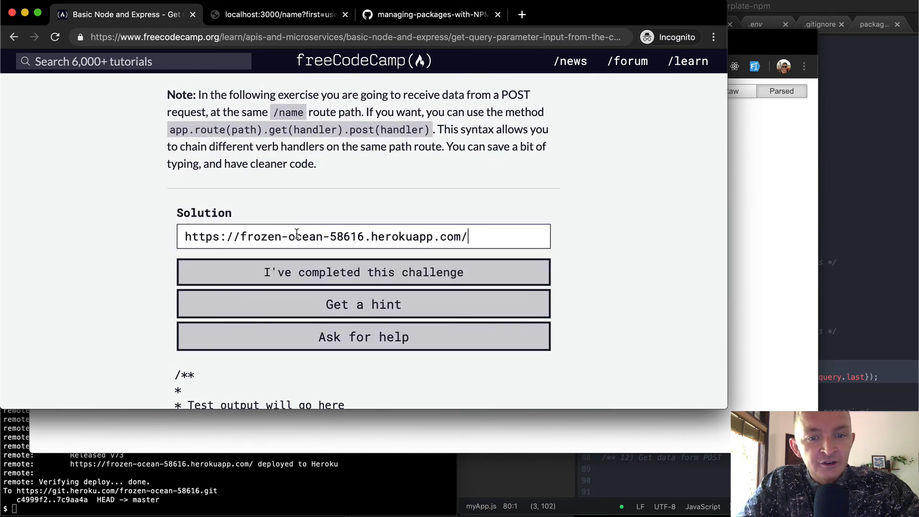
# Submit the Heroku app URL as the solution so both /name endpoint tests pass
pyautogui.click(363, 182)
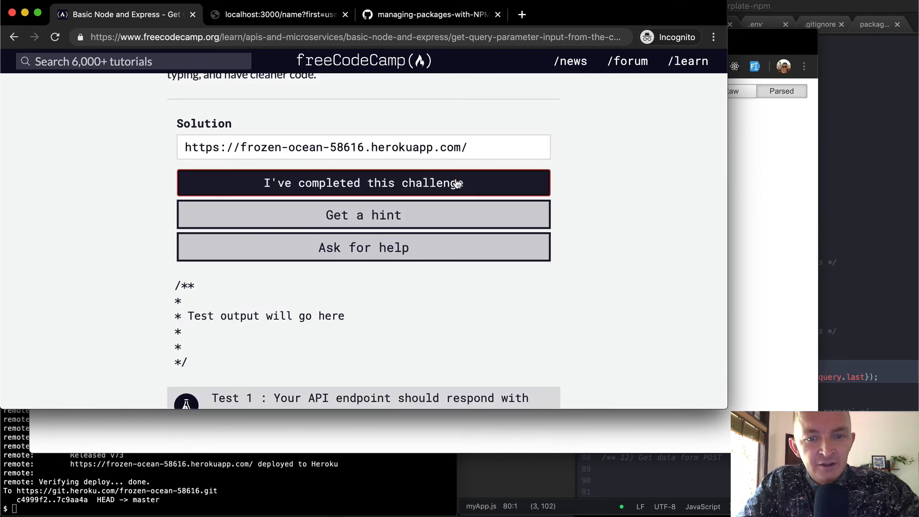
pyautogui.click(363, 182)
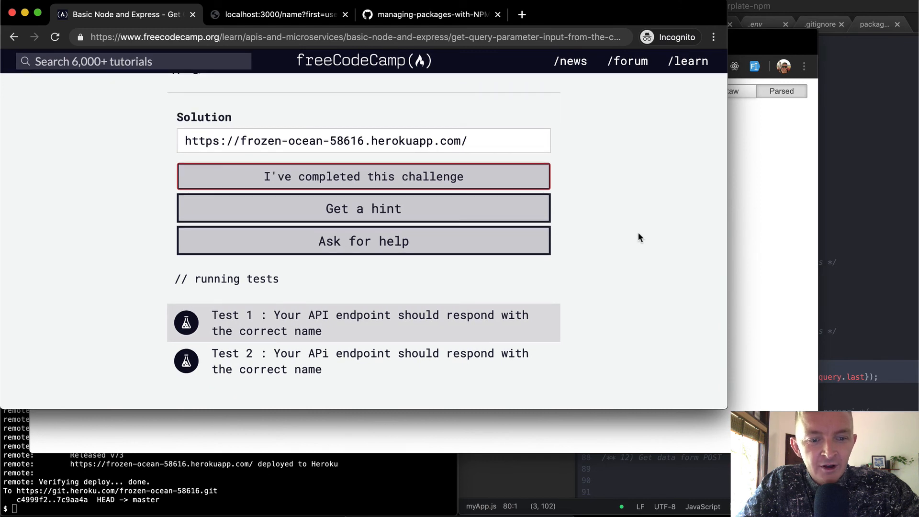
pyautogui.click(363, 176)
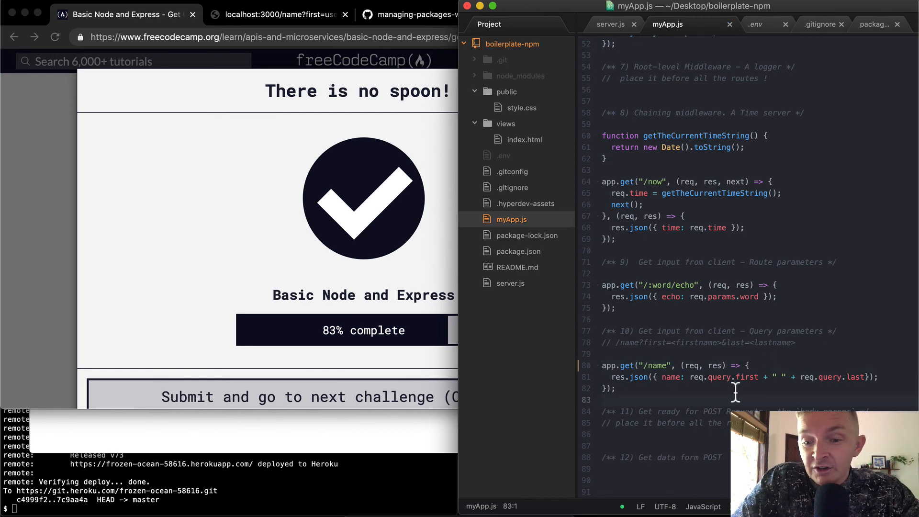
# Review the /name route in myApp.js, then return to the localhost tab showing {"name":"useful programmer"}
pyautogui.scroll(-3)
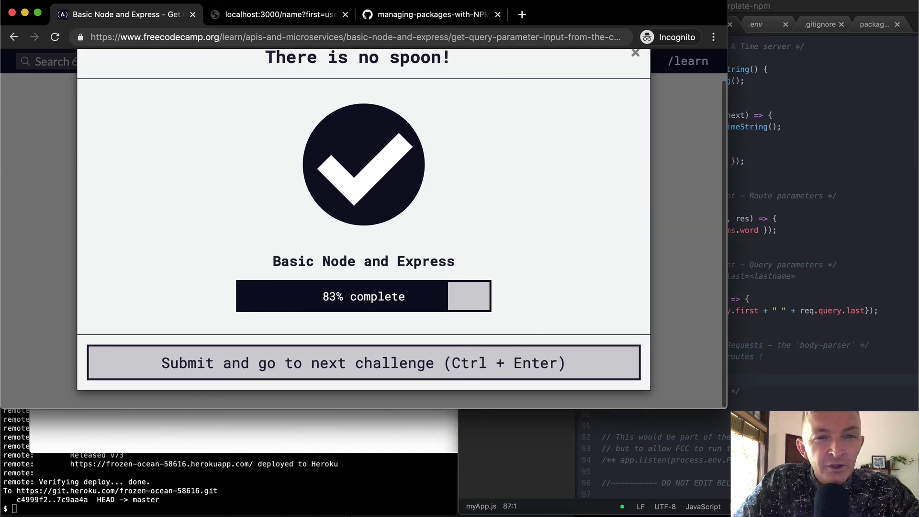
pyautogui.click(279, 15)
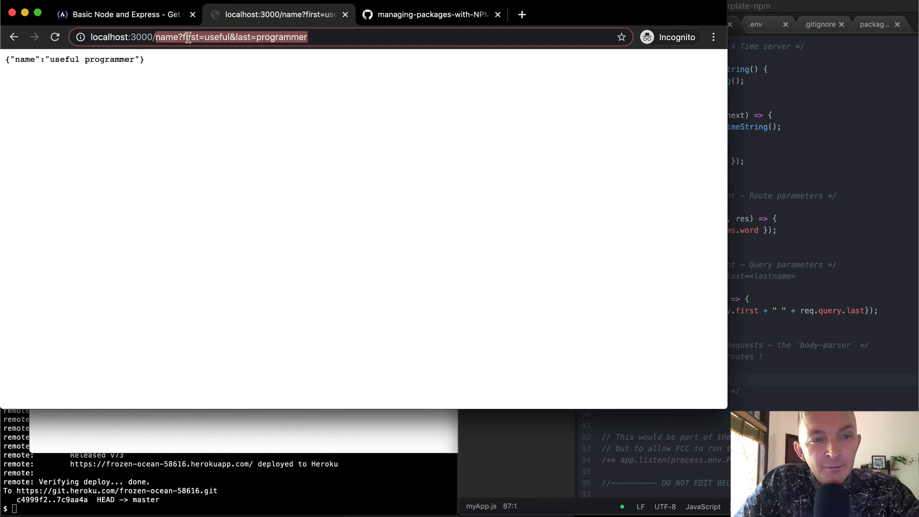